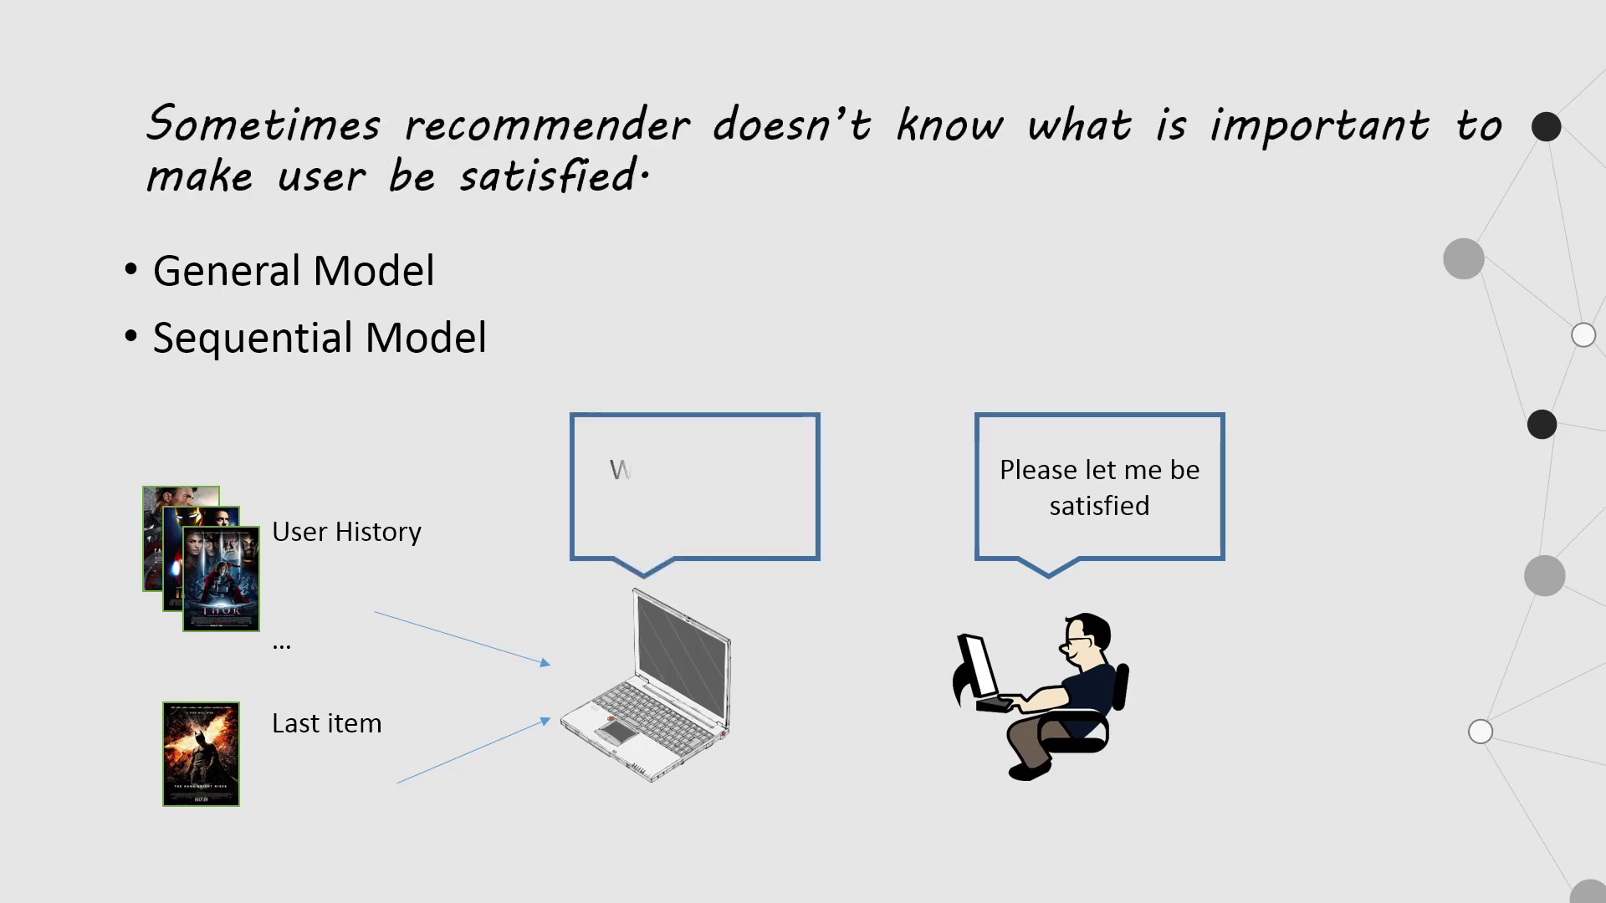
- Advance the slideshow to the slide questioning general interests, revealing 'What Should I Concern'
text(What Should I Concern)
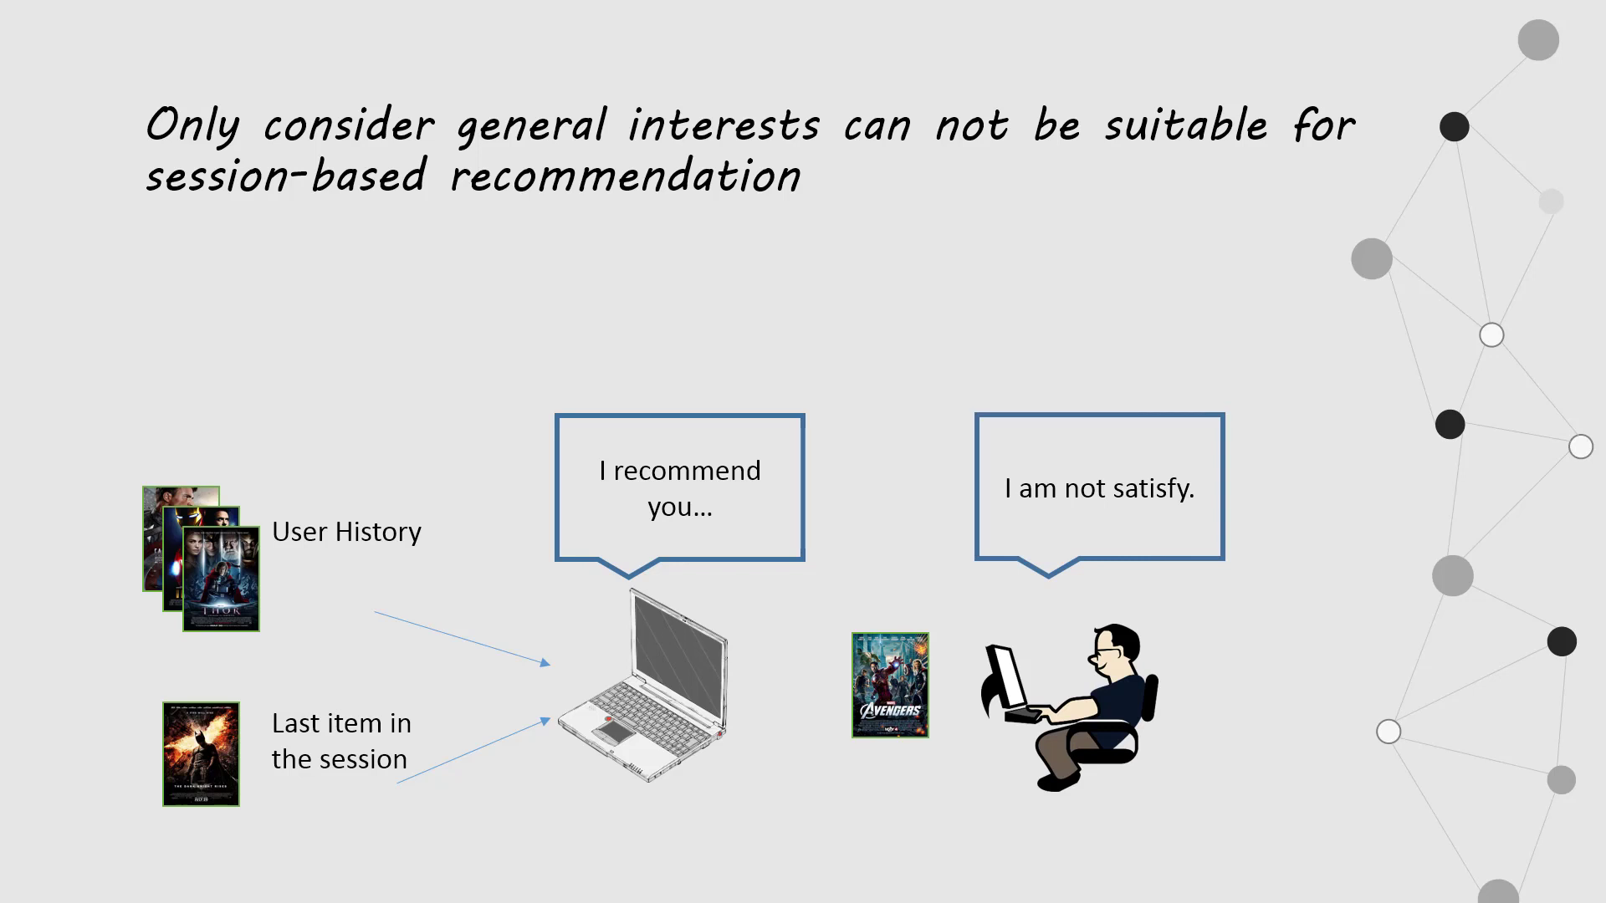
- Advance to the slide noting sequential models' disadvantage for session-based recommendation
key(right)
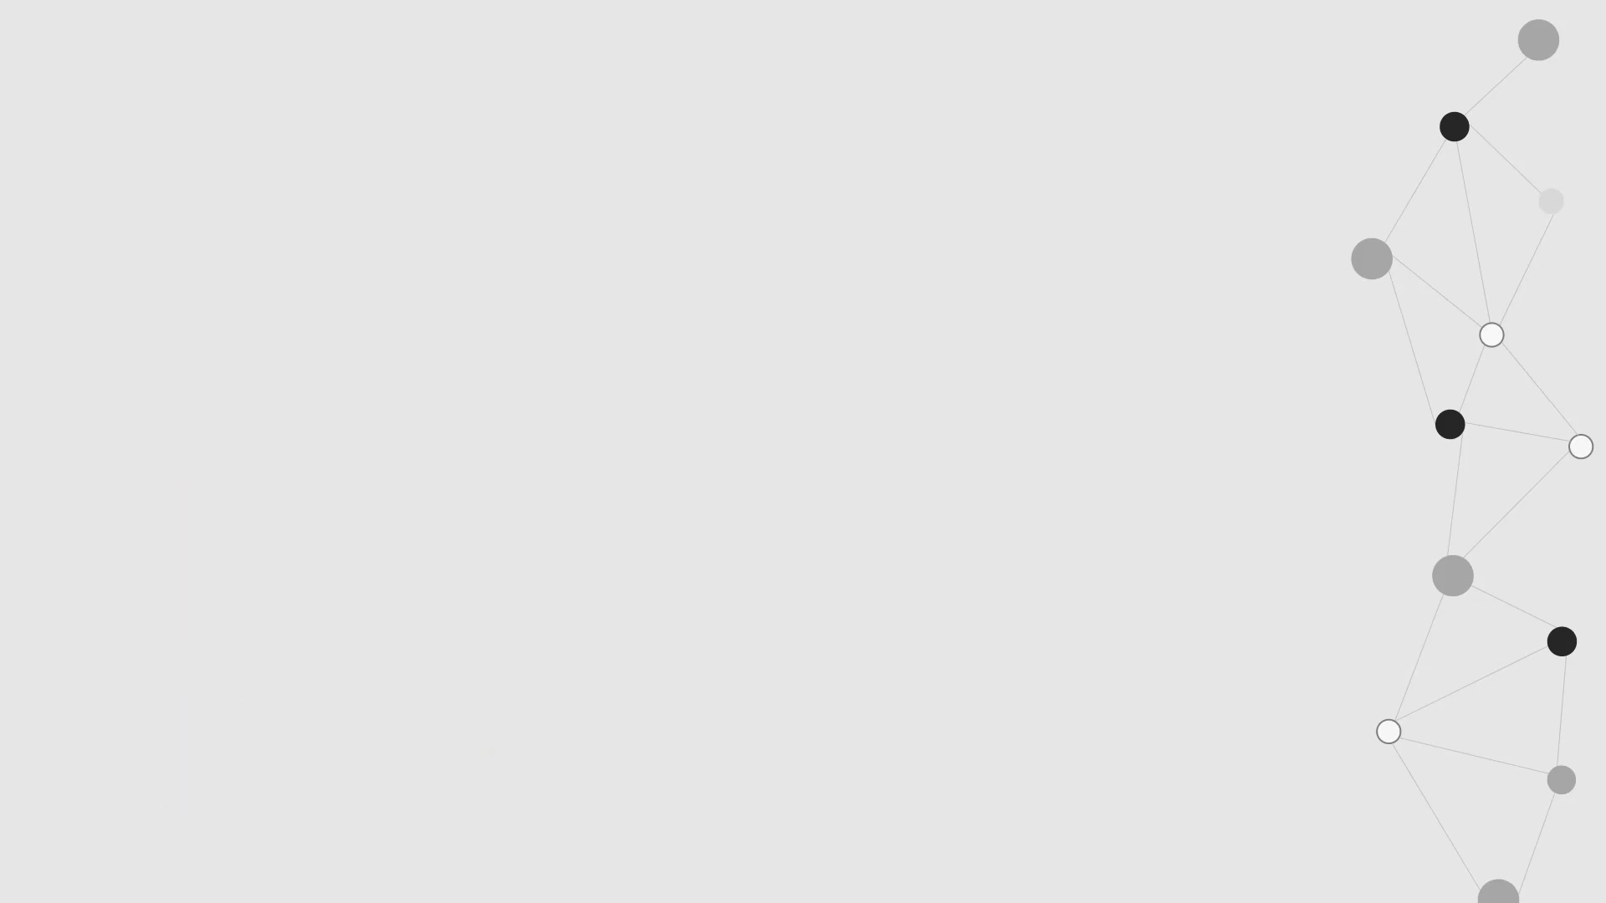
text(Sequential models also has disadvantage for session-based recommendation)
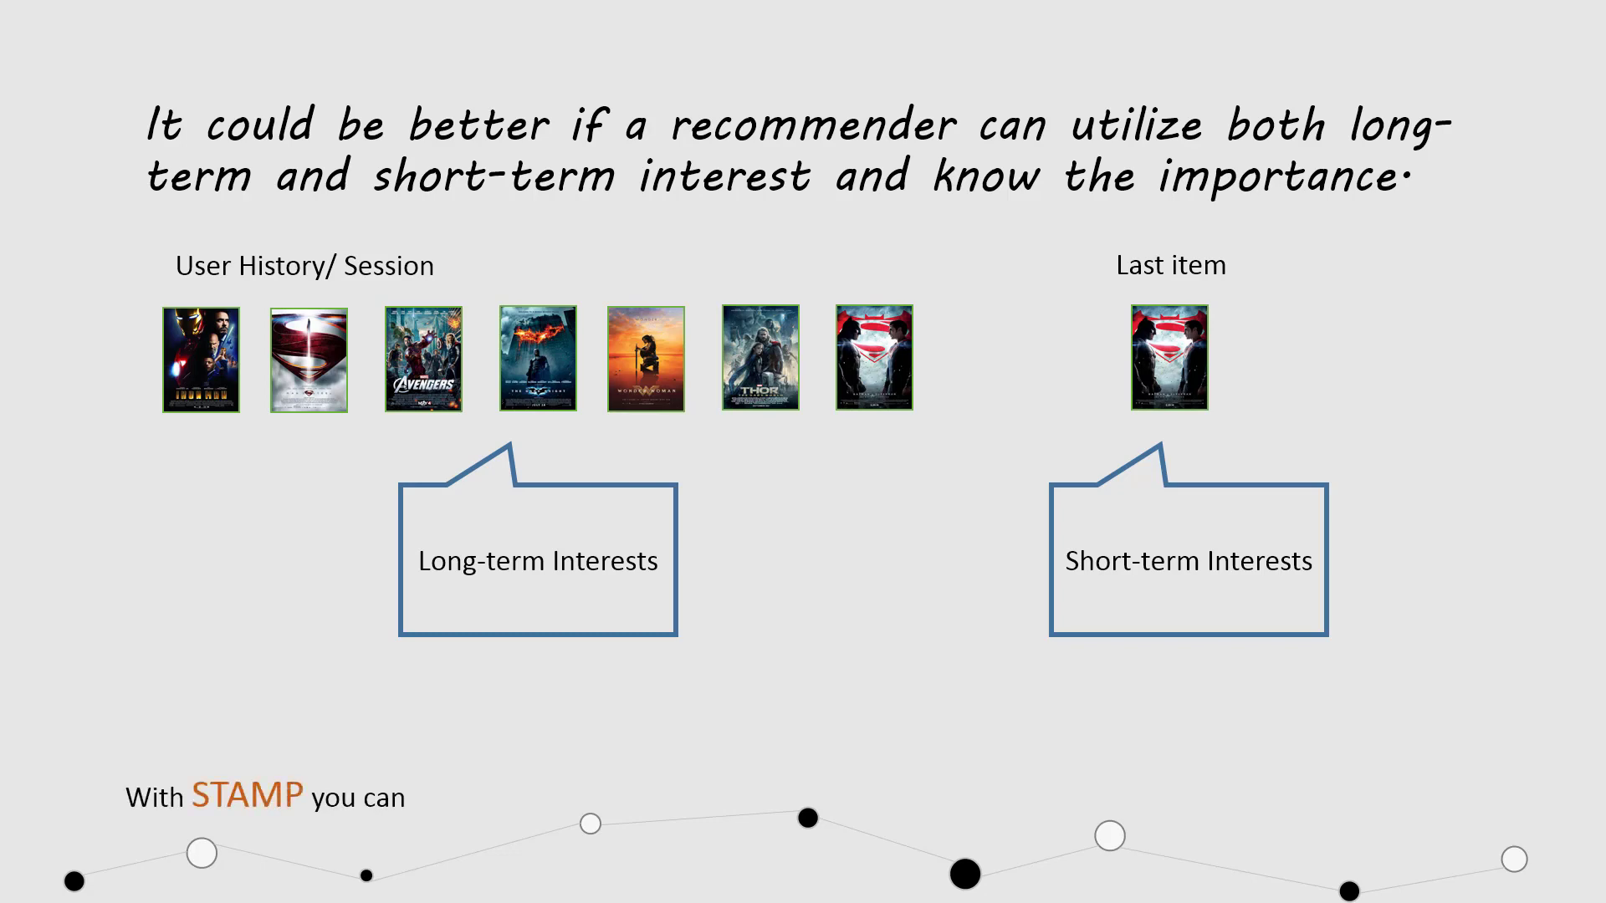
key(right)
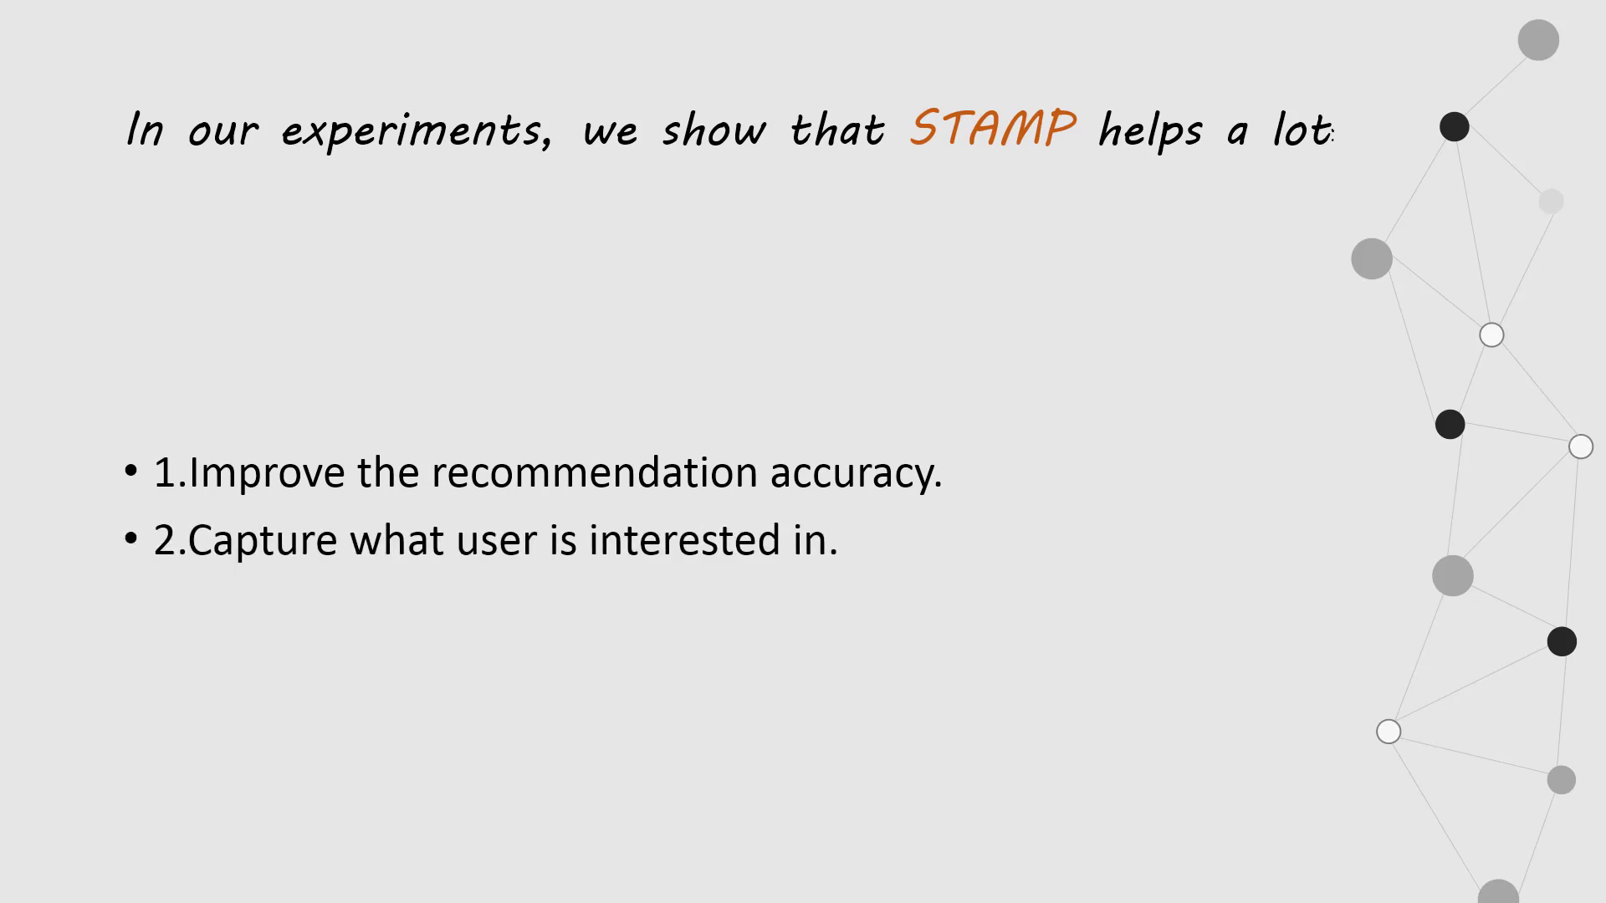
- Reveal the third benefit bullet: '3. Give a new way to combine two kinds interest'
text(3.Give a new way to combine two kinds interest)
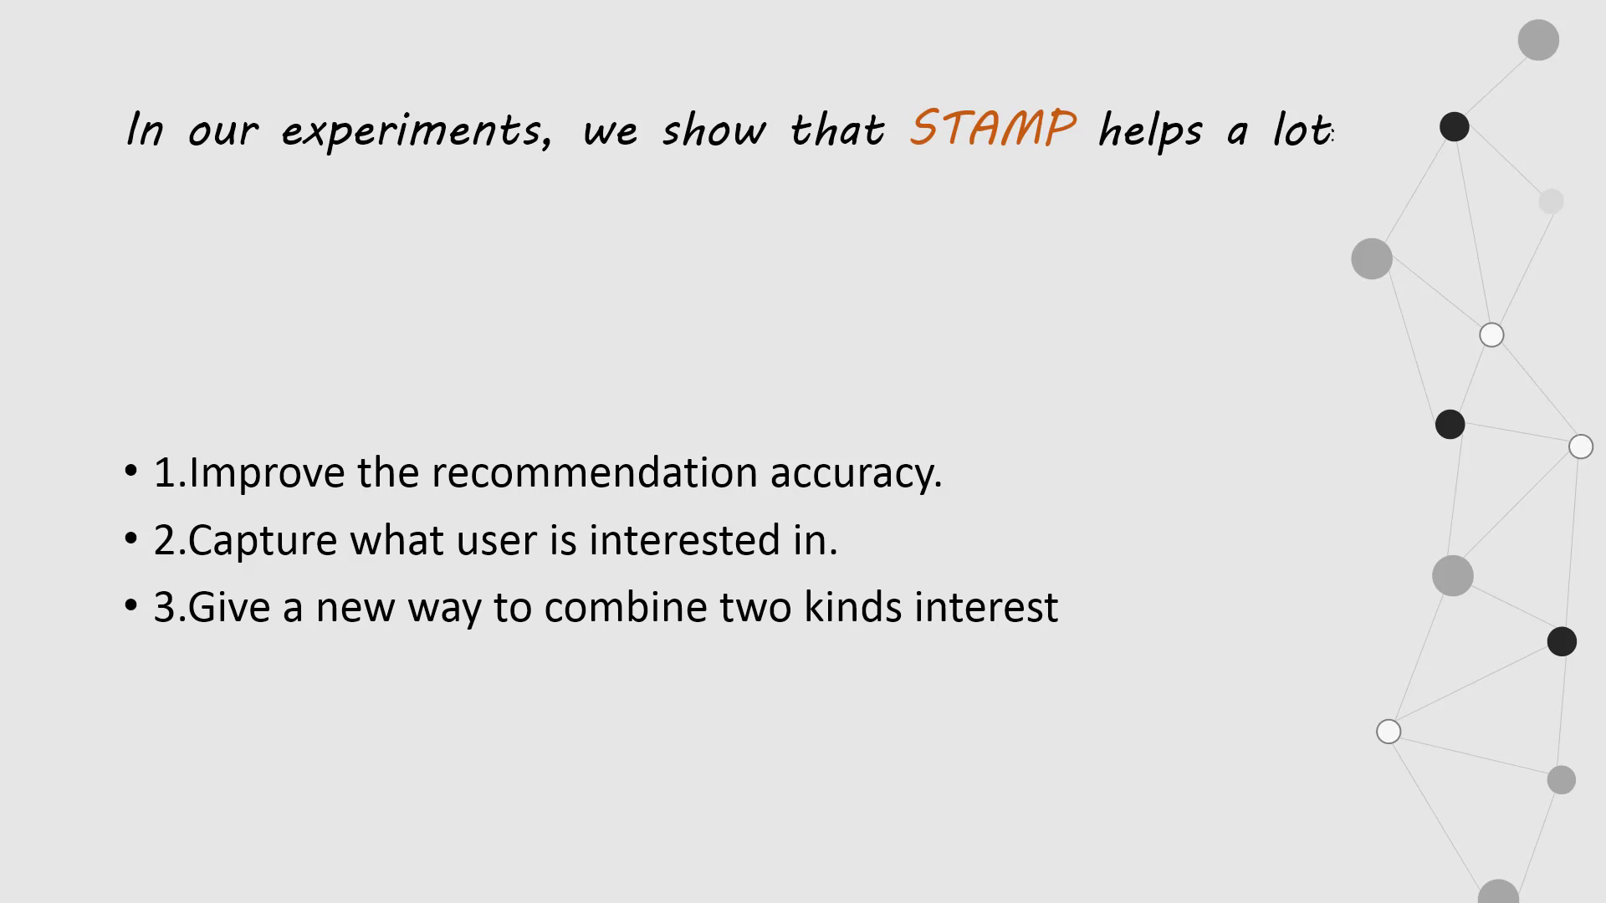